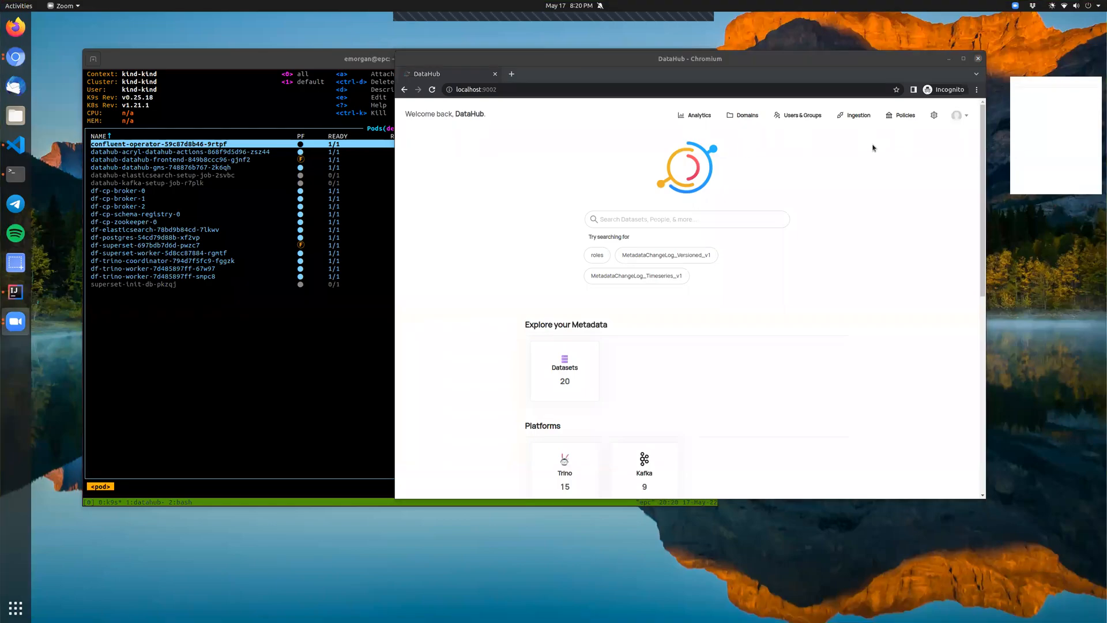
pyautogui.moveTo(776, 363)
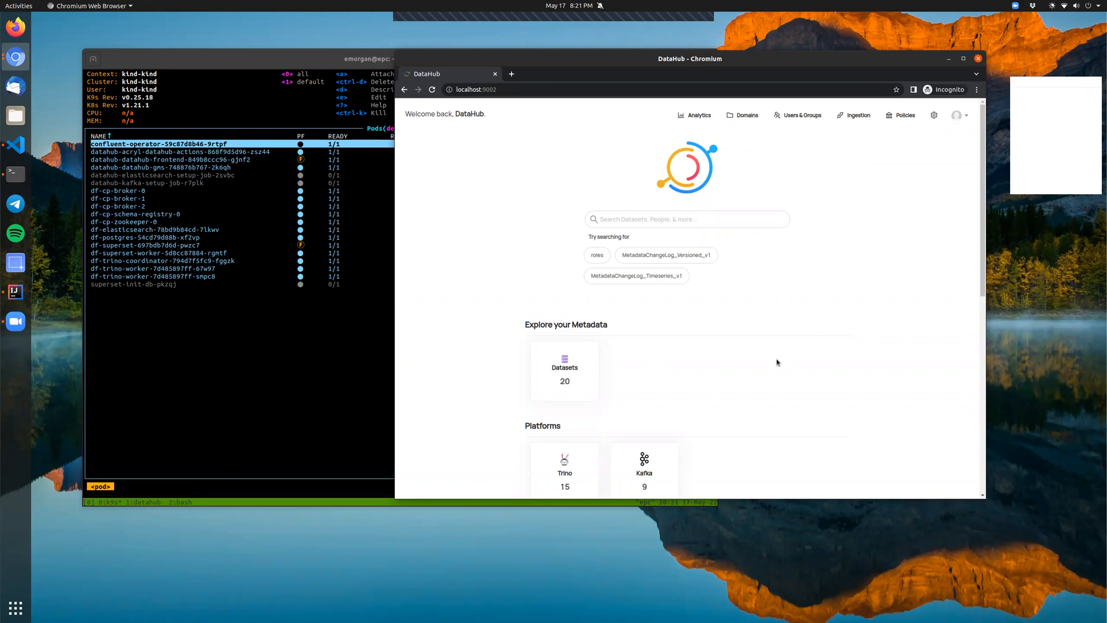
pyautogui.moveTo(810, 417)
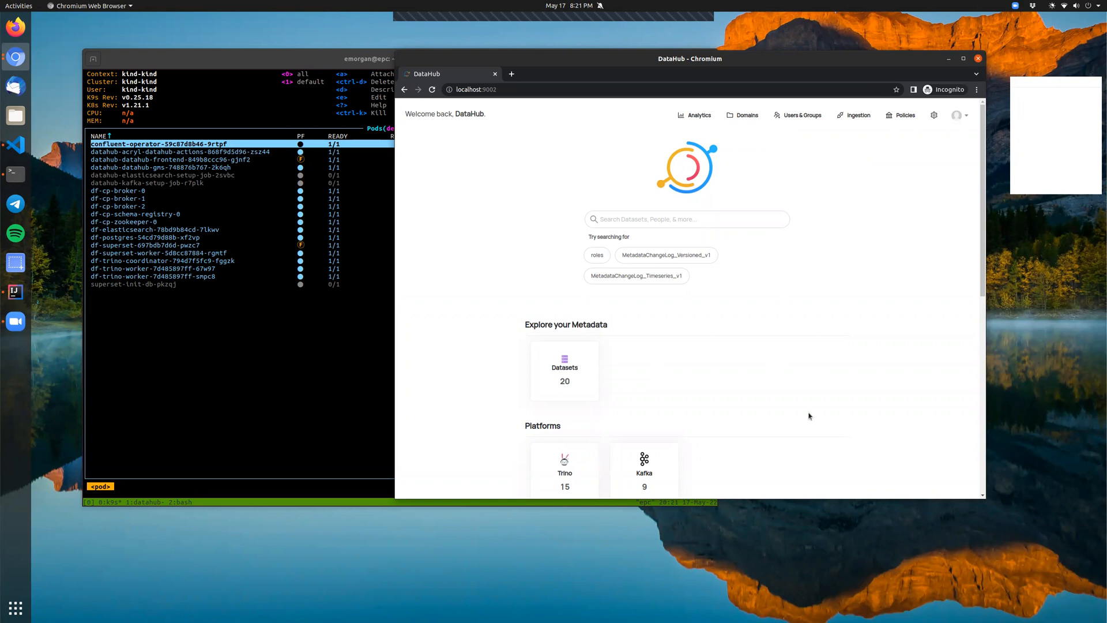
pyautogui.moveTo(741, 232)
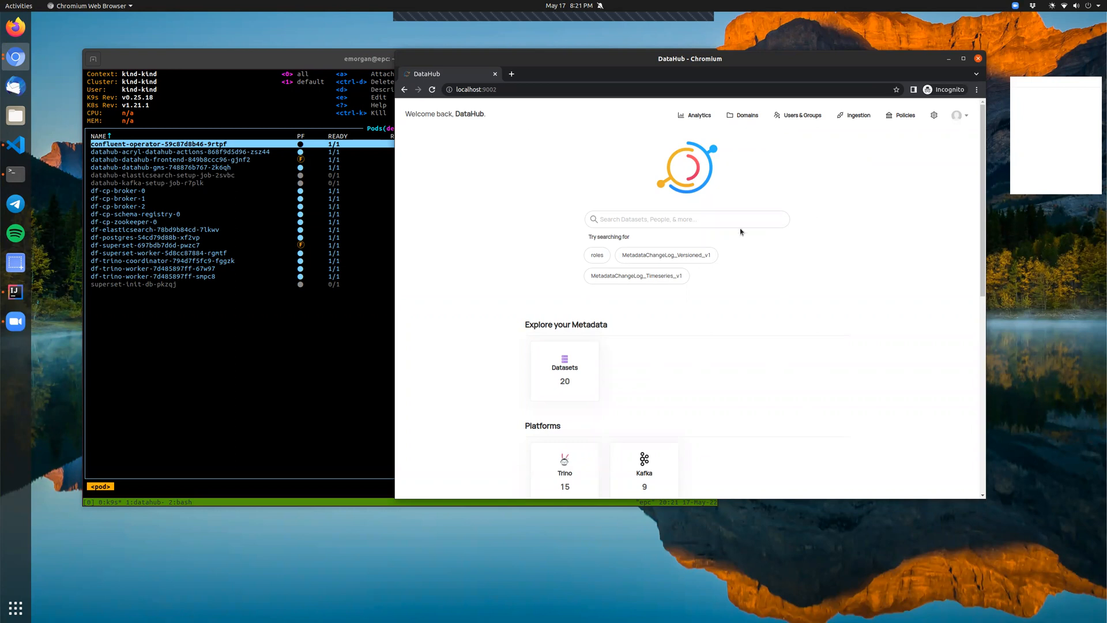
pyautogui.moveTo(719, 289)
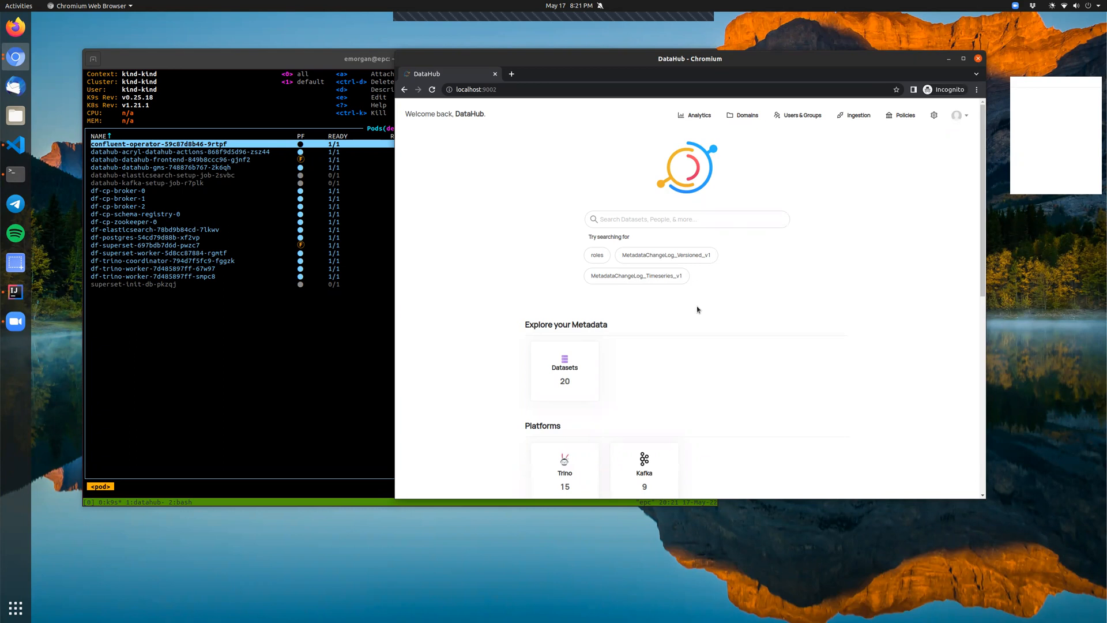
pyautogui.moveTo(819, 361)
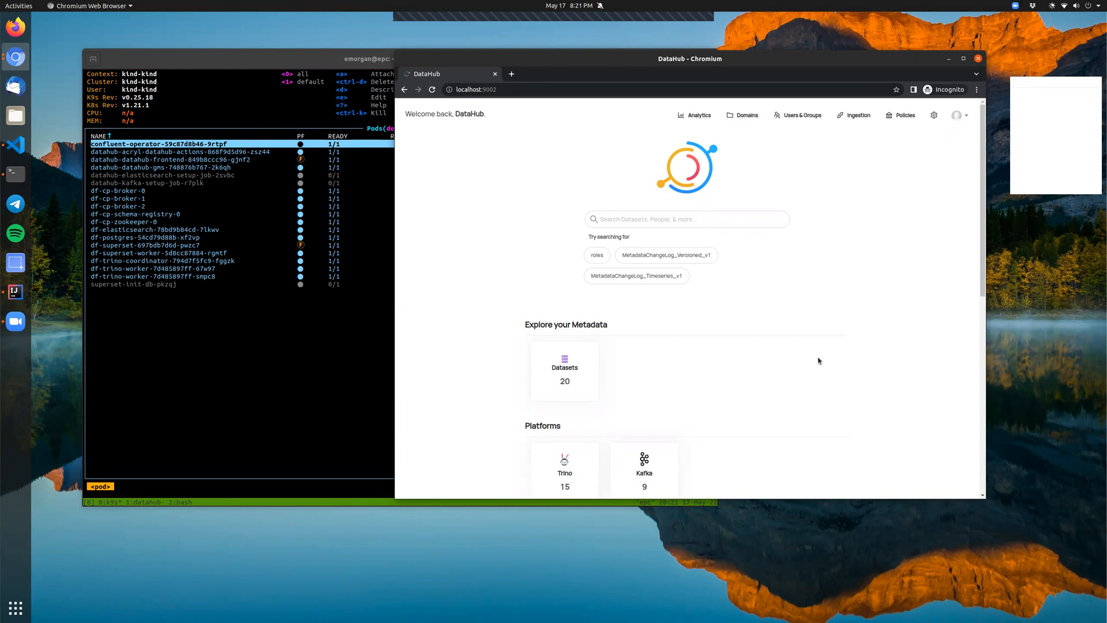
pyautogui.moveTo(693, 376)
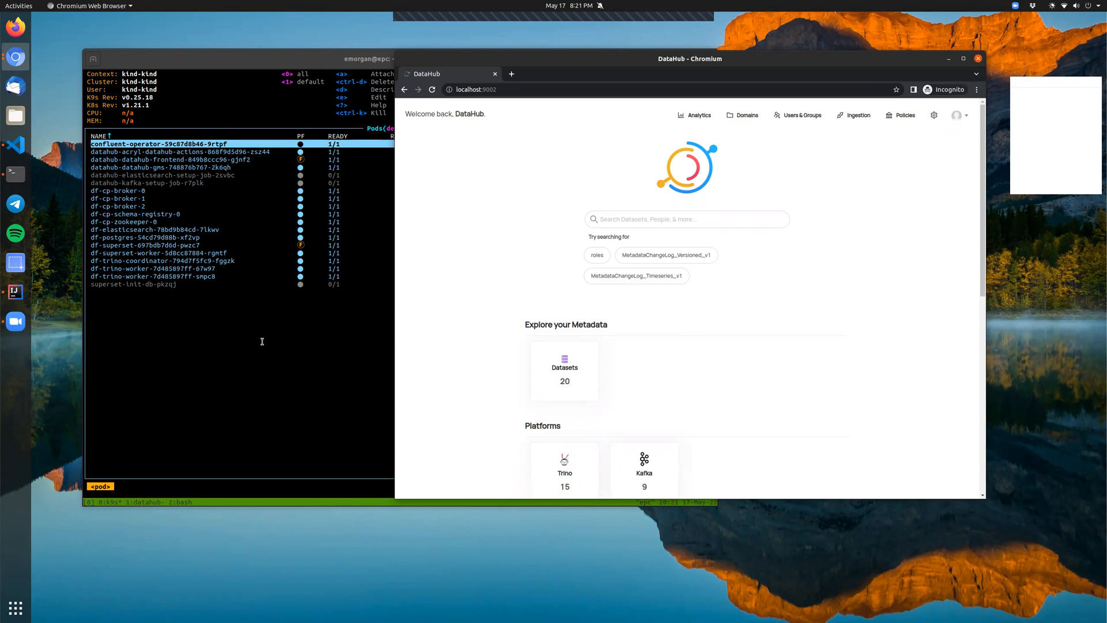
pyautogui.moveTo(206, 128)
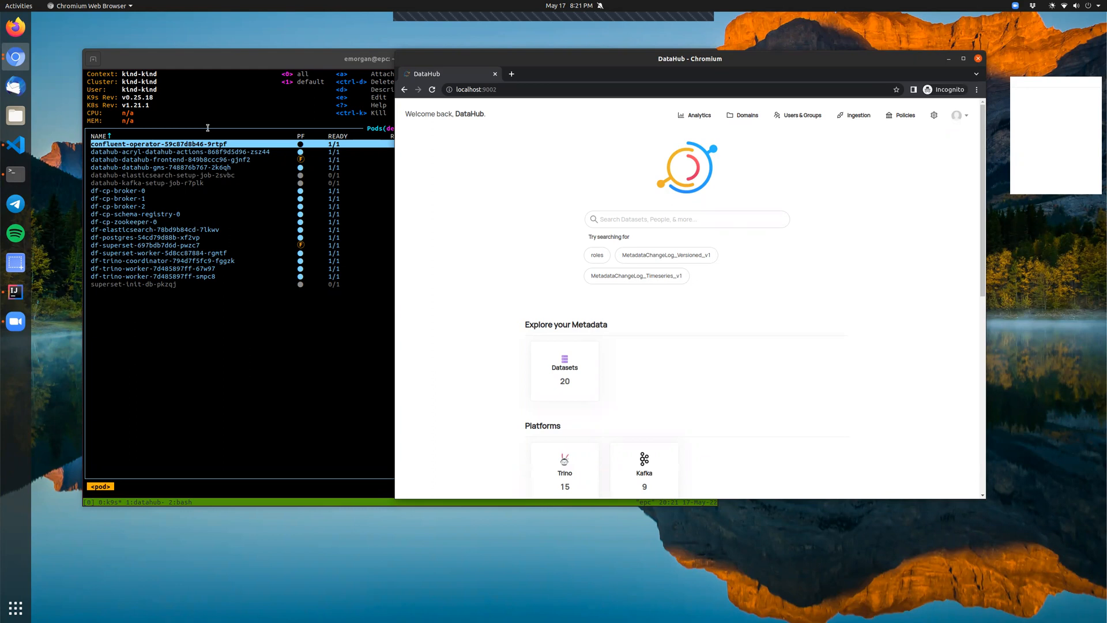
pyautogui.moveTo(242, 198)
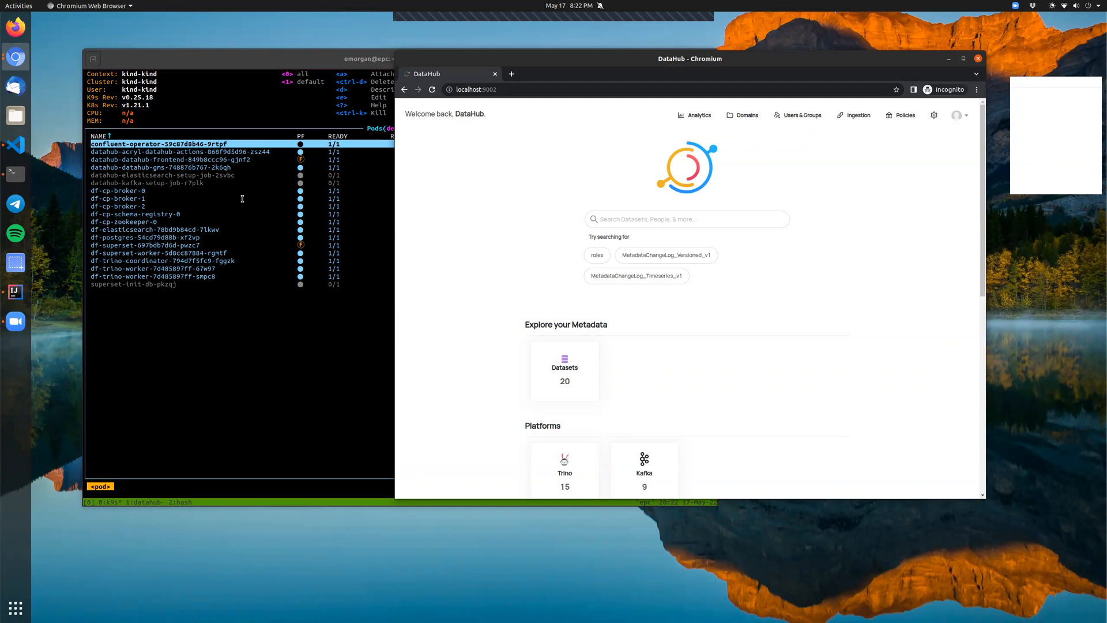
pyautogui.moveTo(505, 269)
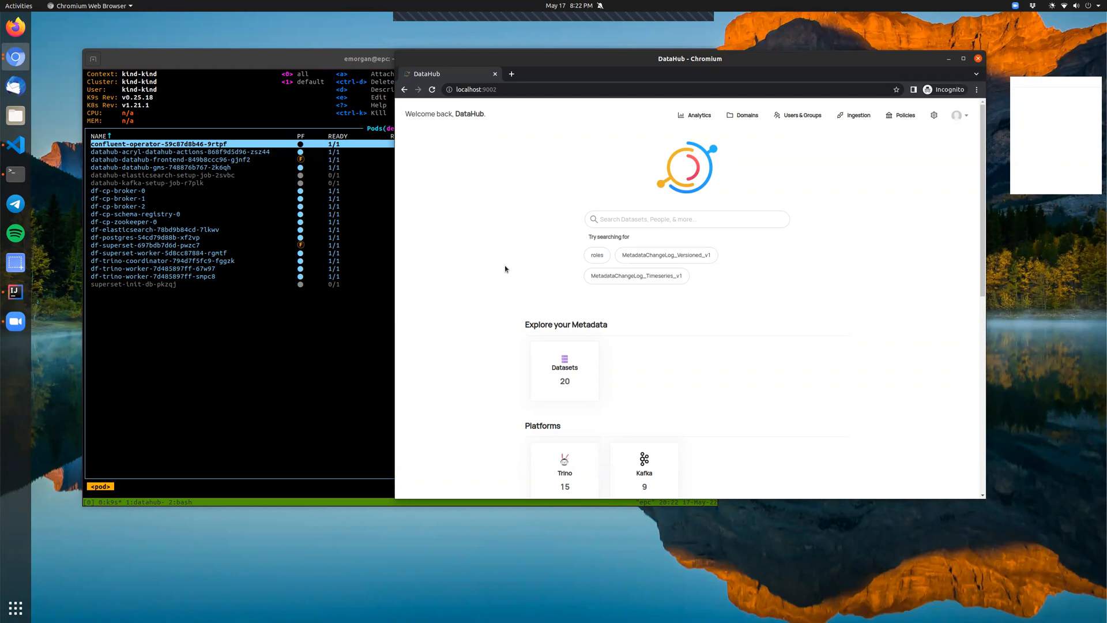
# Step: From the Trino platform list, bring up the ais_noaa_2020 dataset page with its schema and 9,999-row stats
pyautogui.click(564, 470)
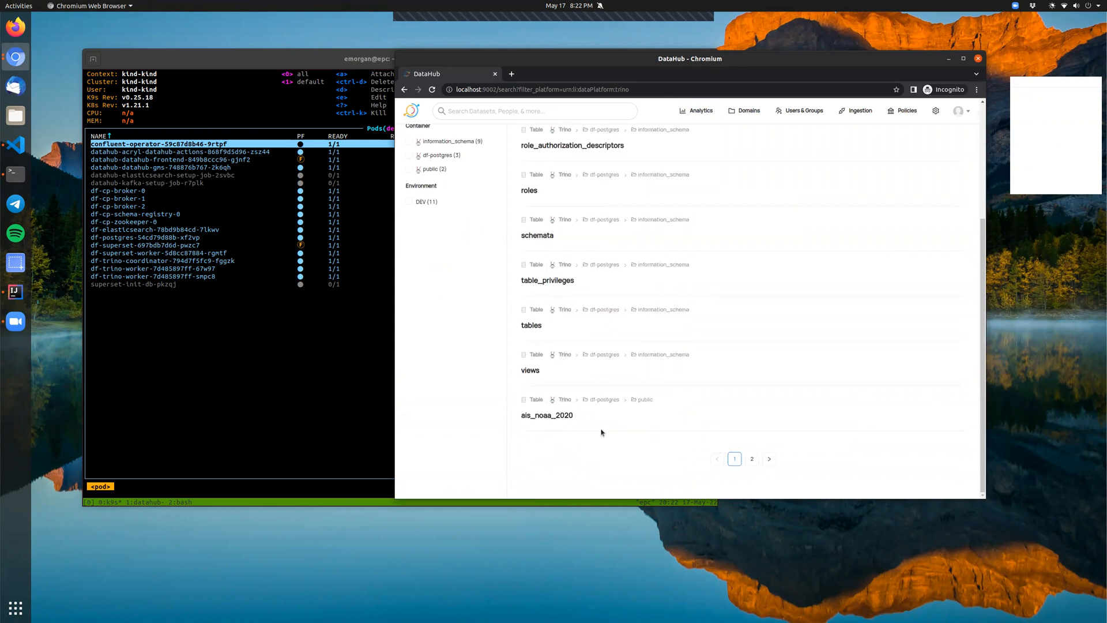
pyautogui.moveTo(547, 414)
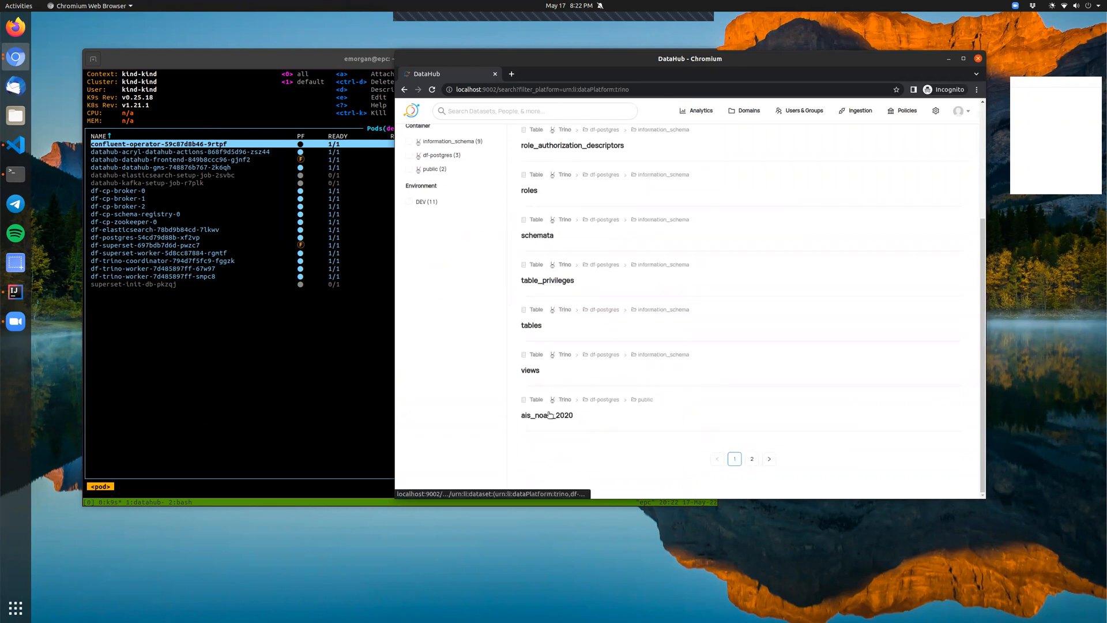
pyautogui.click(546, 414)
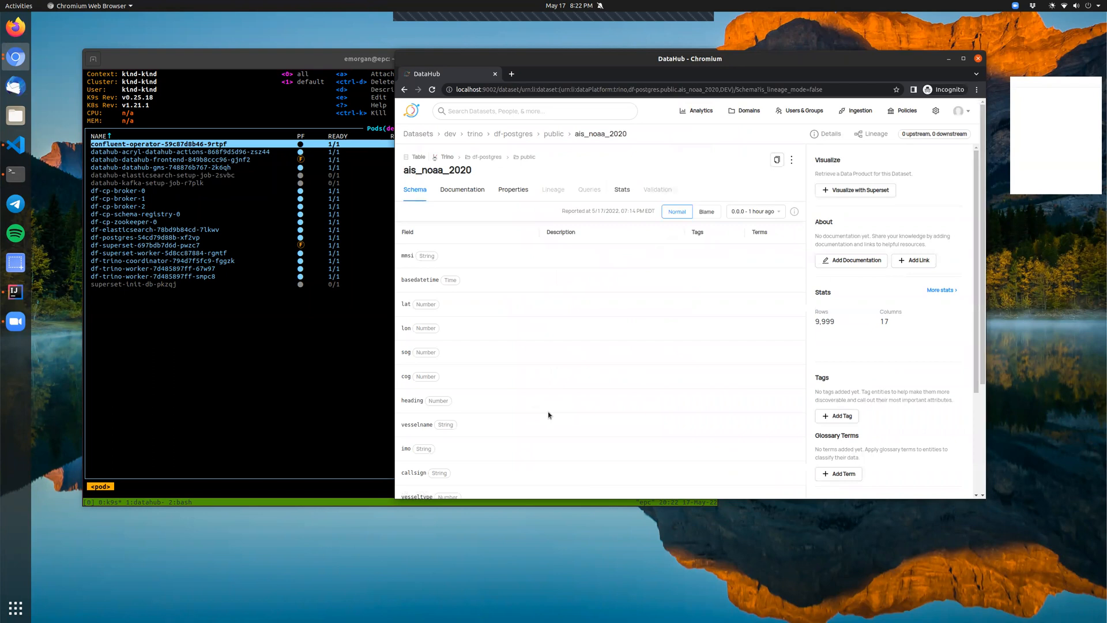
pyautogui.scroll(-3)
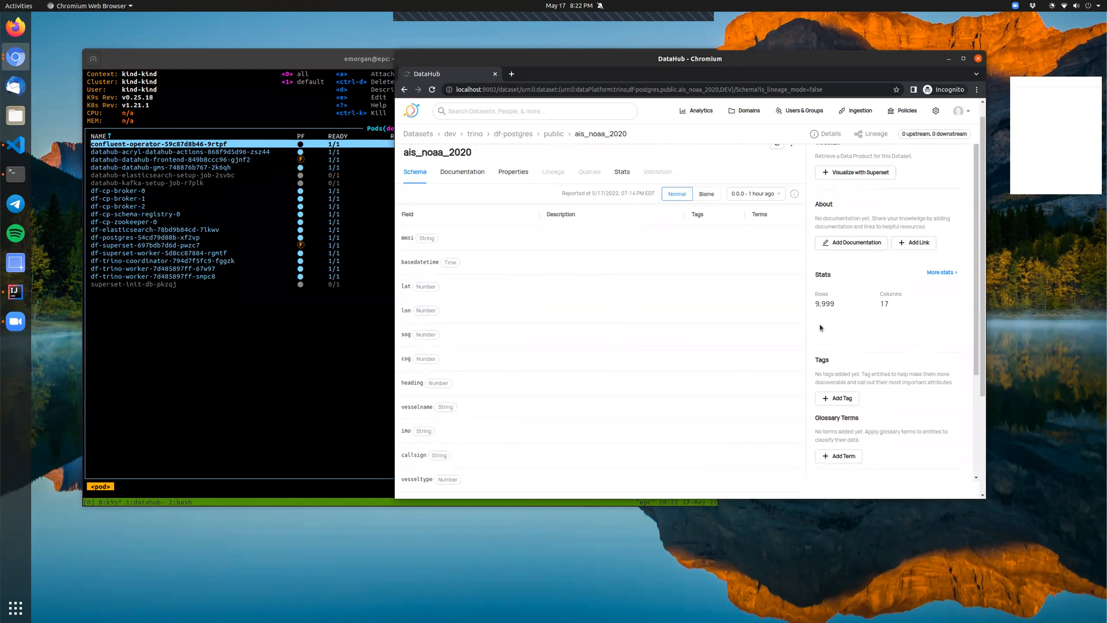
pyautogui.moveTo(651, 259)
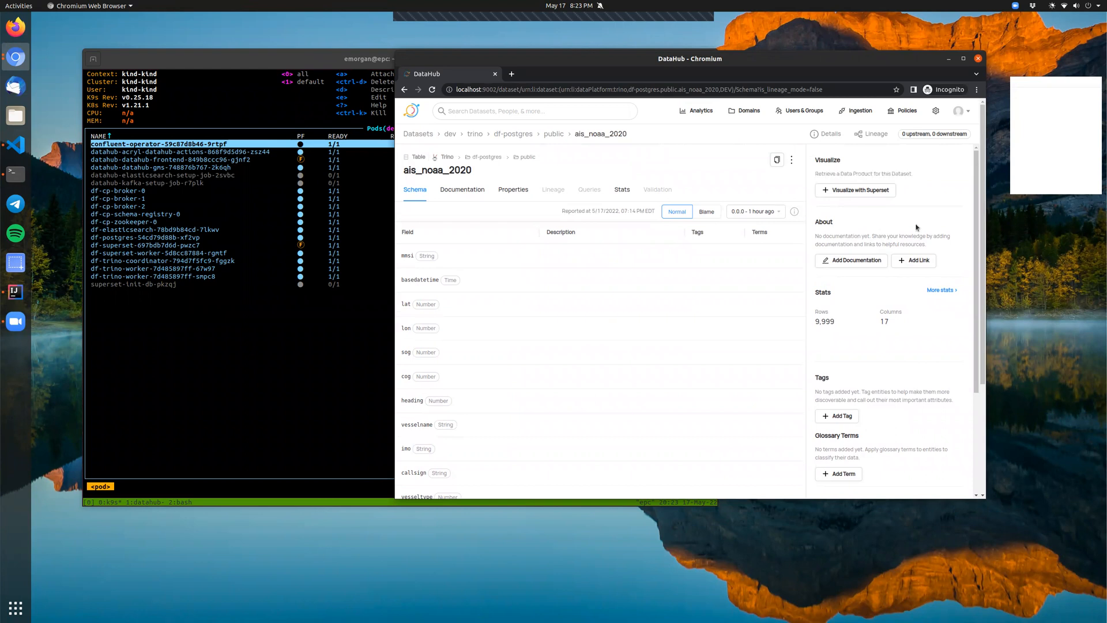
# Step: Launch 'Visualize with Superset' so SQL Lab holds a 100-row SELECT on ais_noaa_2020 in df-postgres public
pyautogui.click(855, 190)
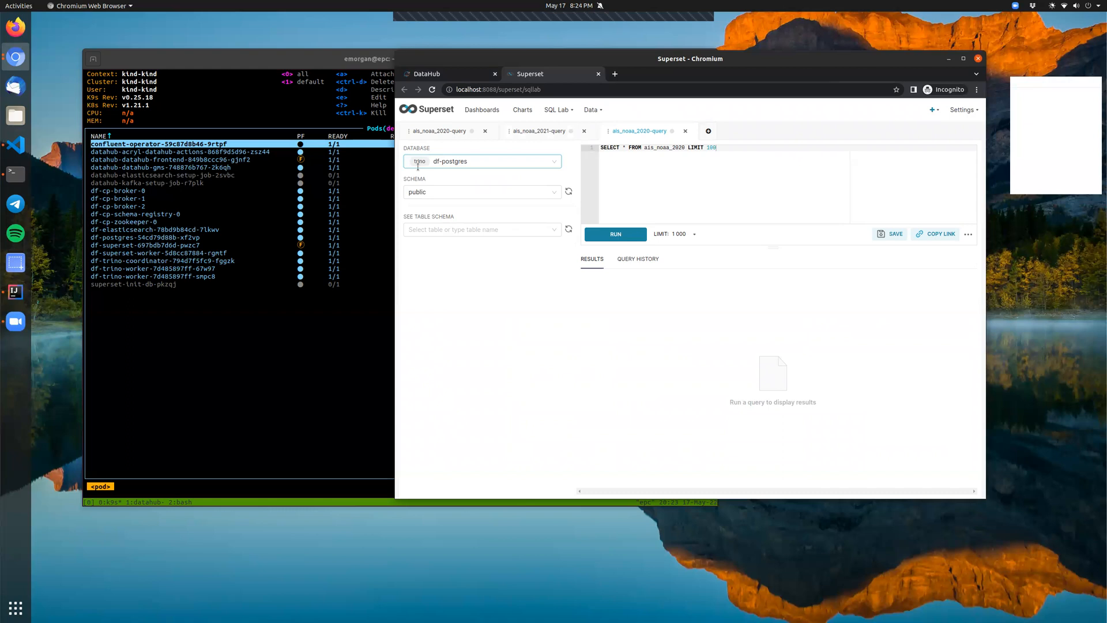
pyautogui.moveTo(716, 194)
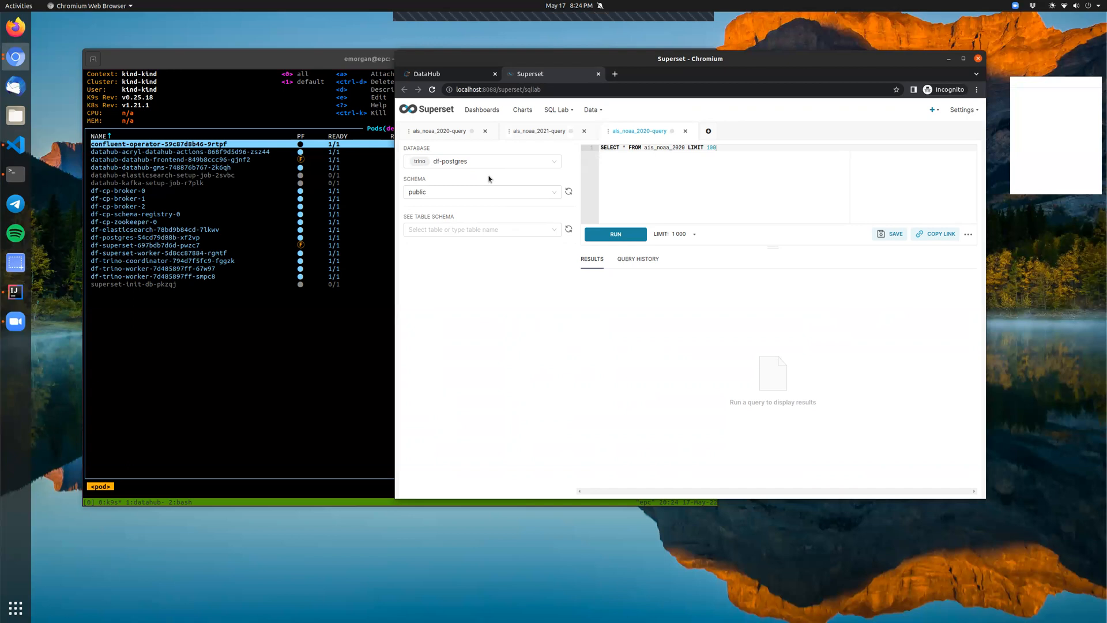
pyautogui.moveTo(396, 162)
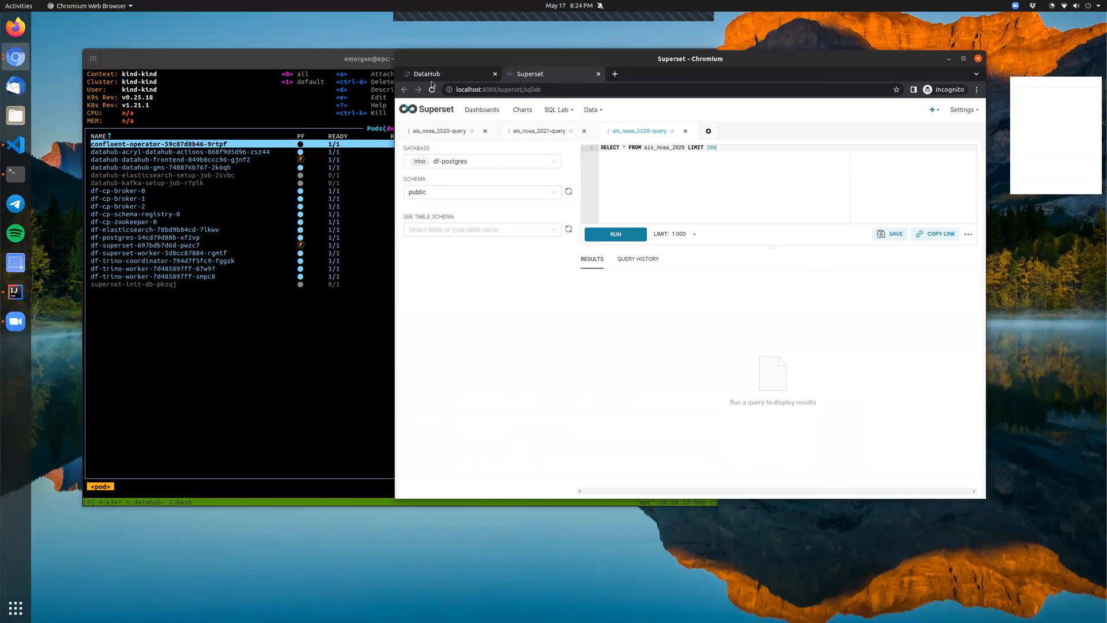
# Step: Switch between the DataHub dataset tab and the Superset query returning 100 rows of ais_noaa_2020
pyautogui.click(426, 74)
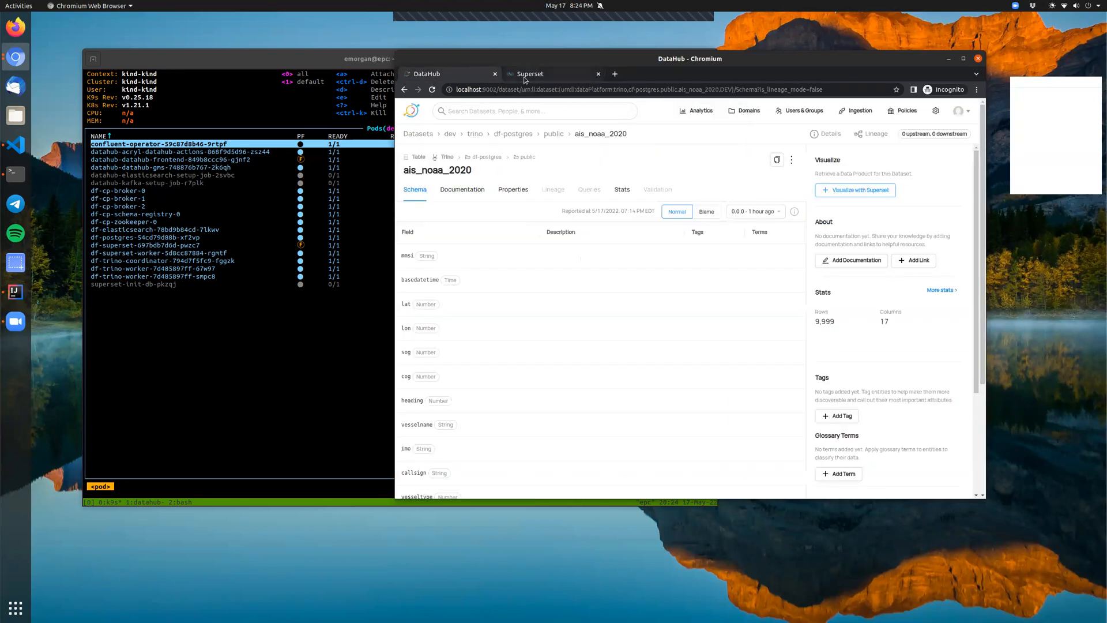
pyautogui.click(553, 74)
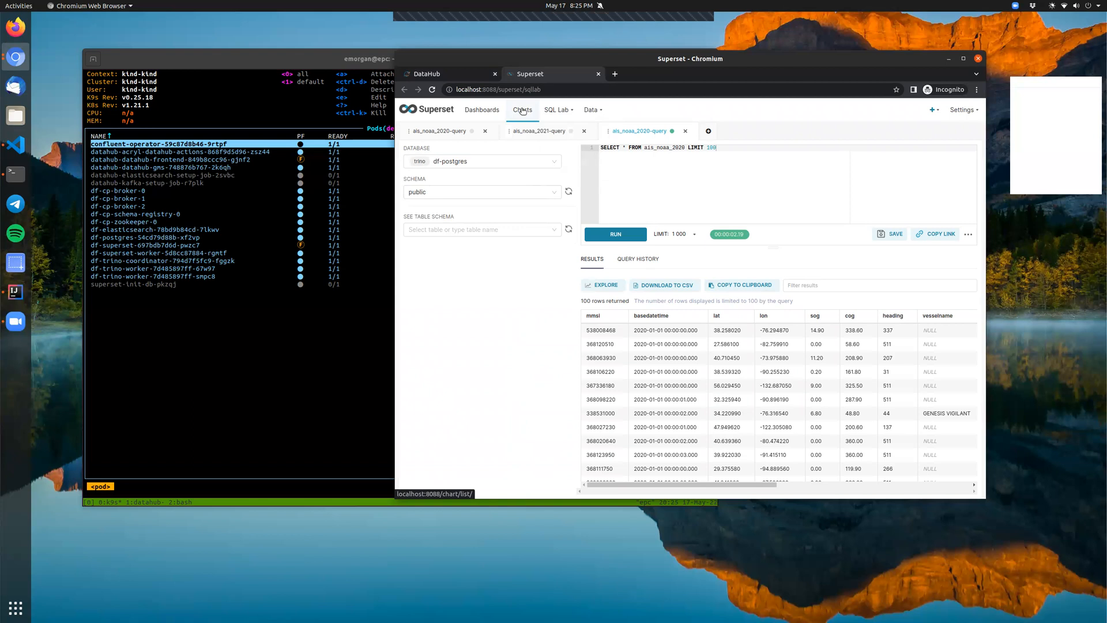
pyautogui.click(449, 74)
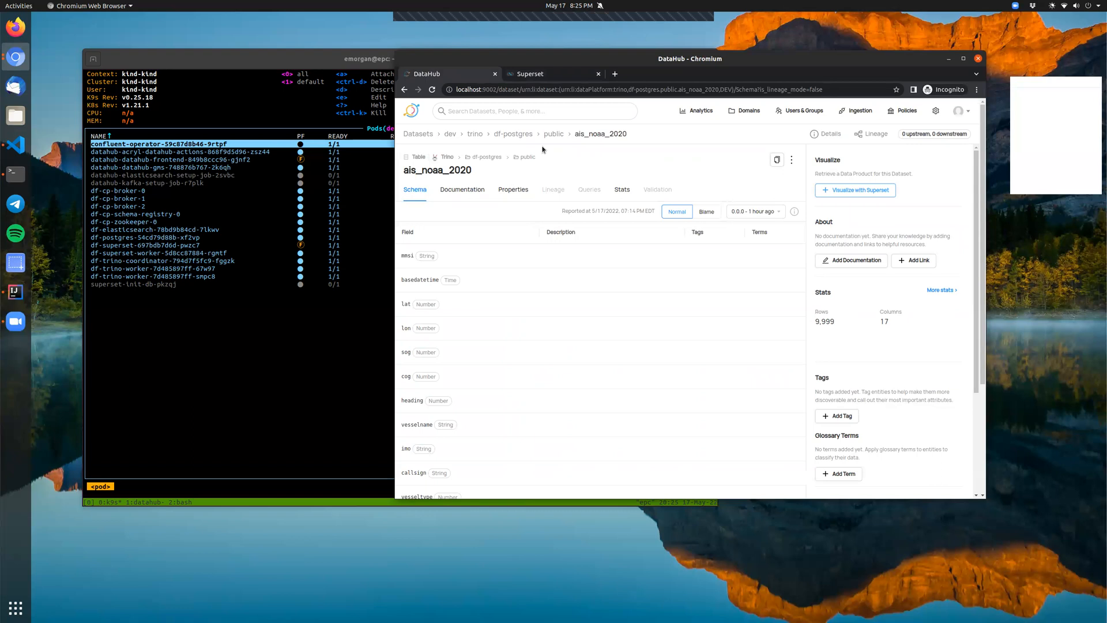
pyautogui.moveTo(457, 174)
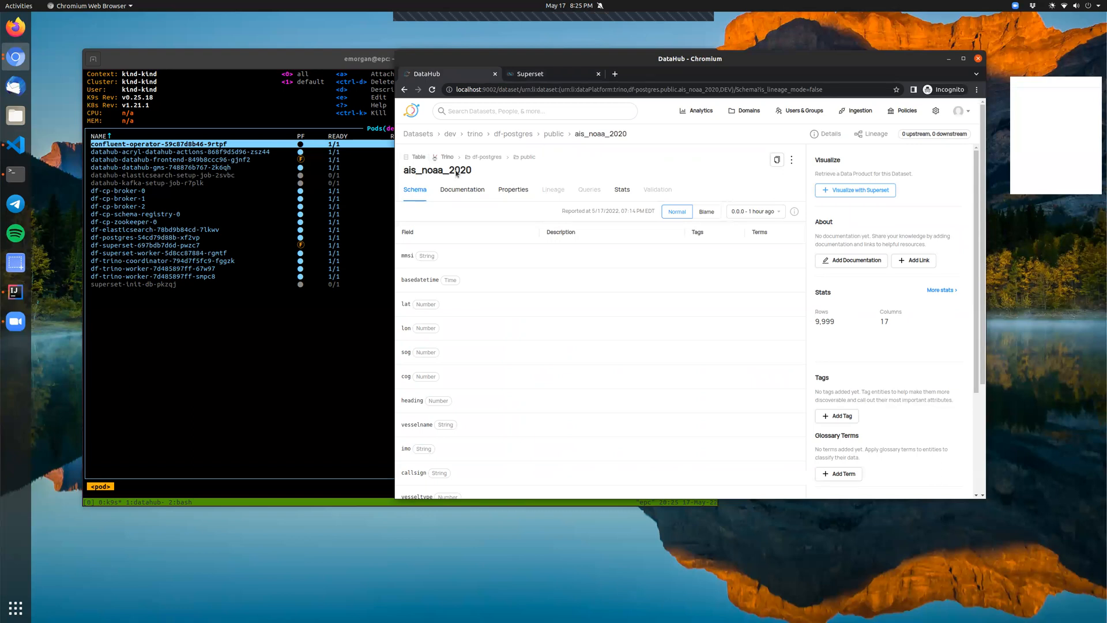
# Step: From the public schema, bring up ais_noaa_2021 and land back on its DataHub page after sending it to Superset
pyautogui.click(526, 157)
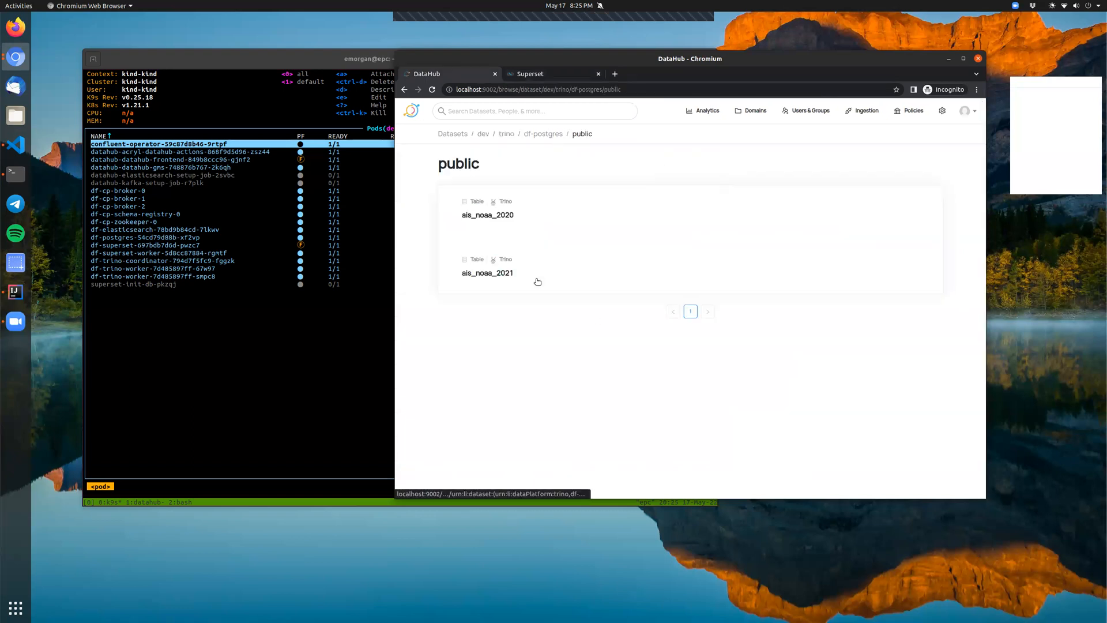
pyautogui.click(487, 272)
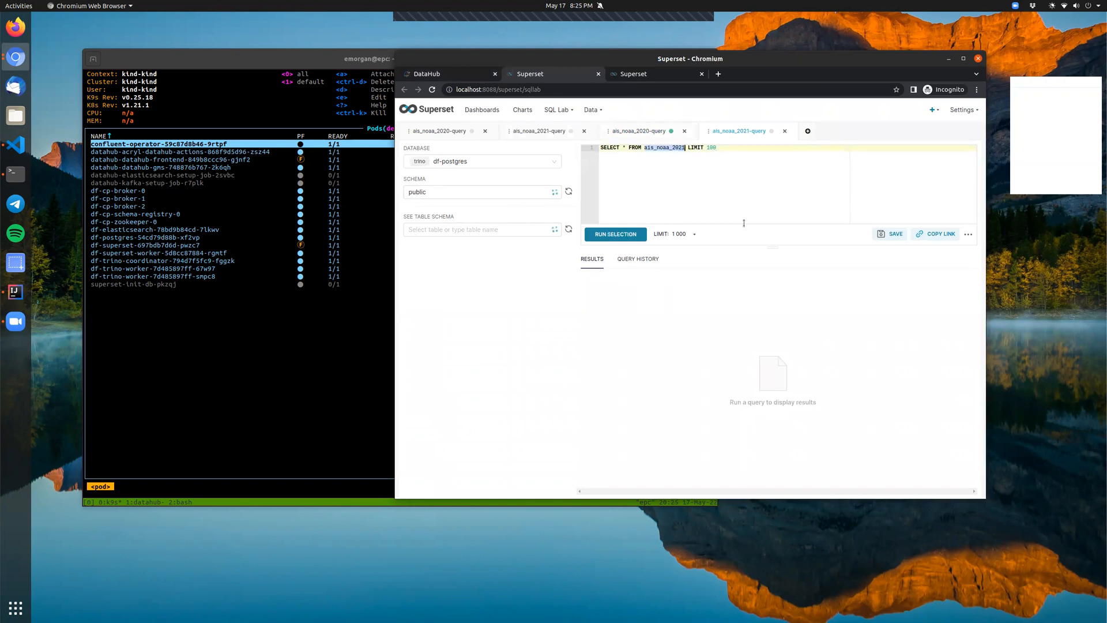
pyautogui.moveTo(557, 243)
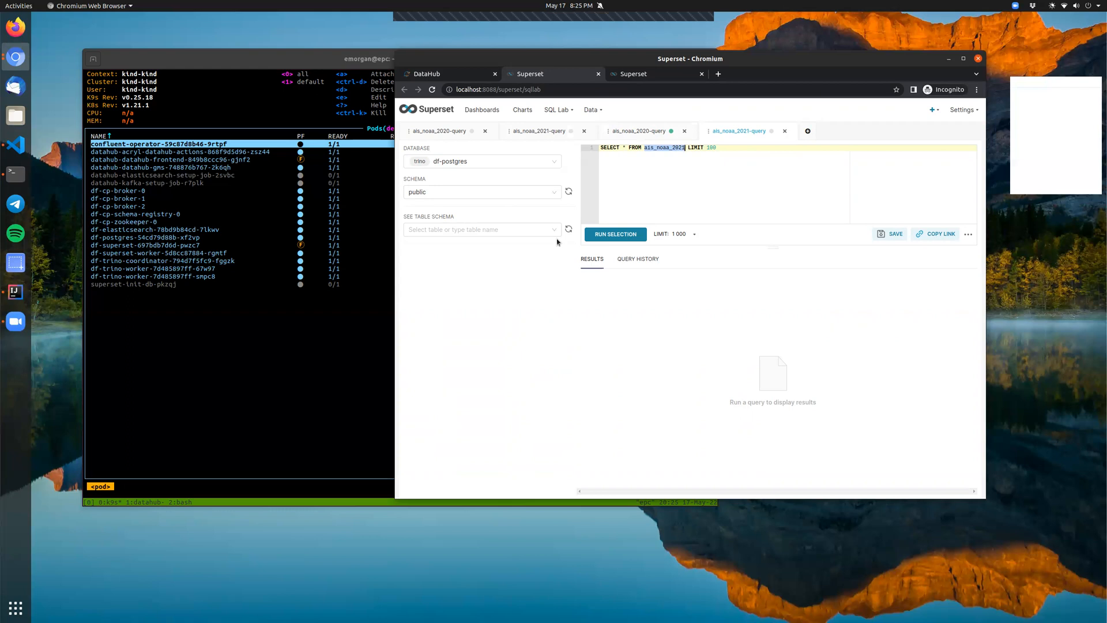
pyautogui.click(426, 74)
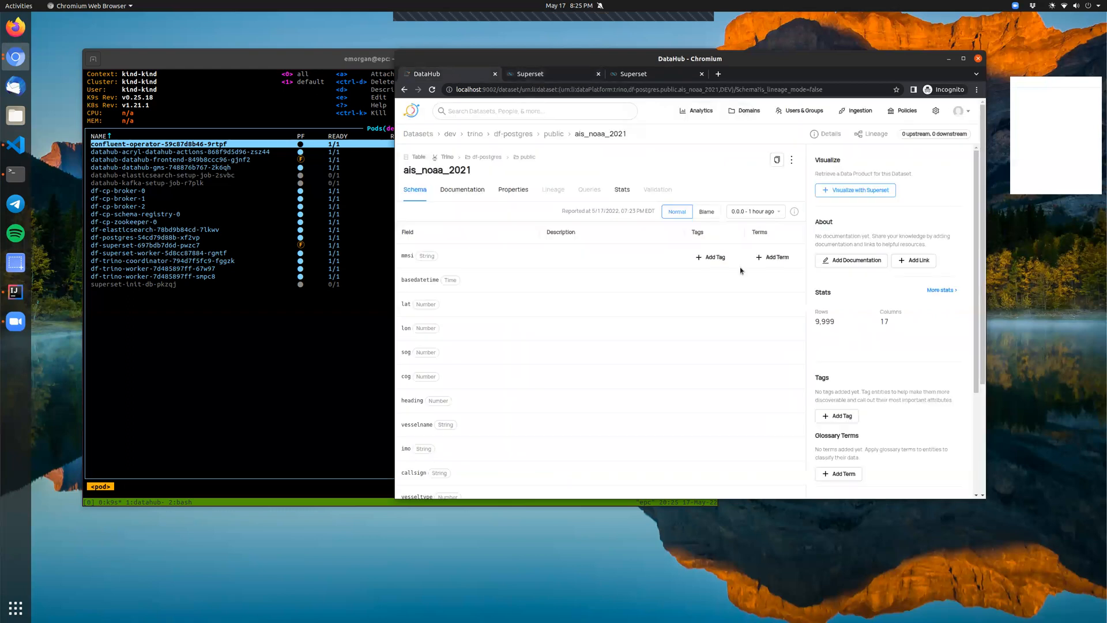